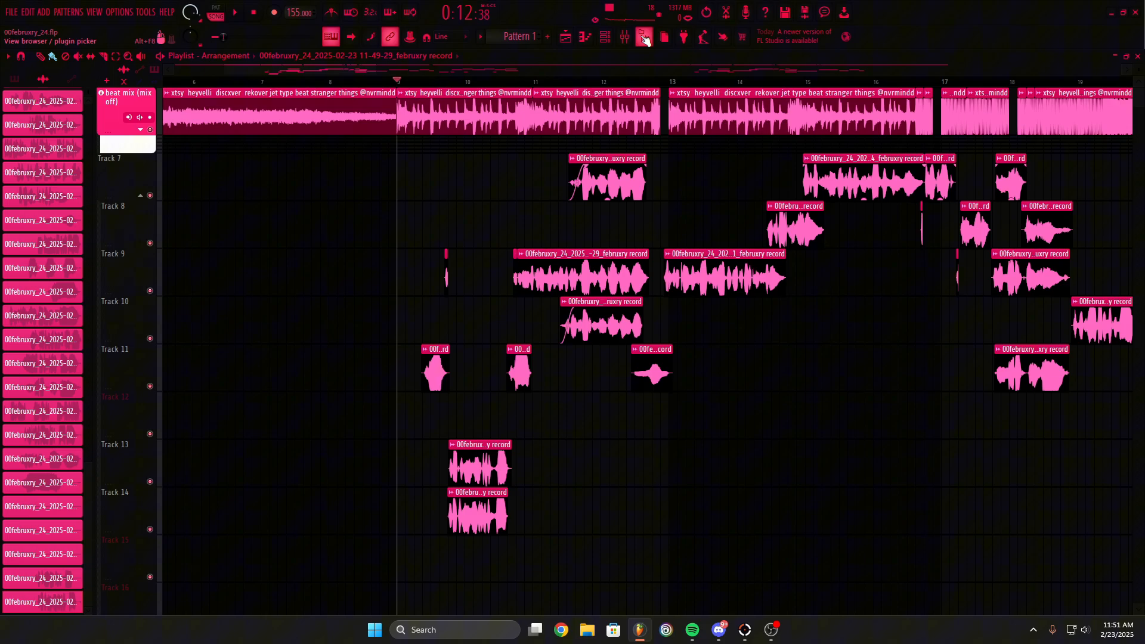
# Bring up the Mixer to load Auto-Key on the beat mix insert.
pyautogui.click(624, 37)
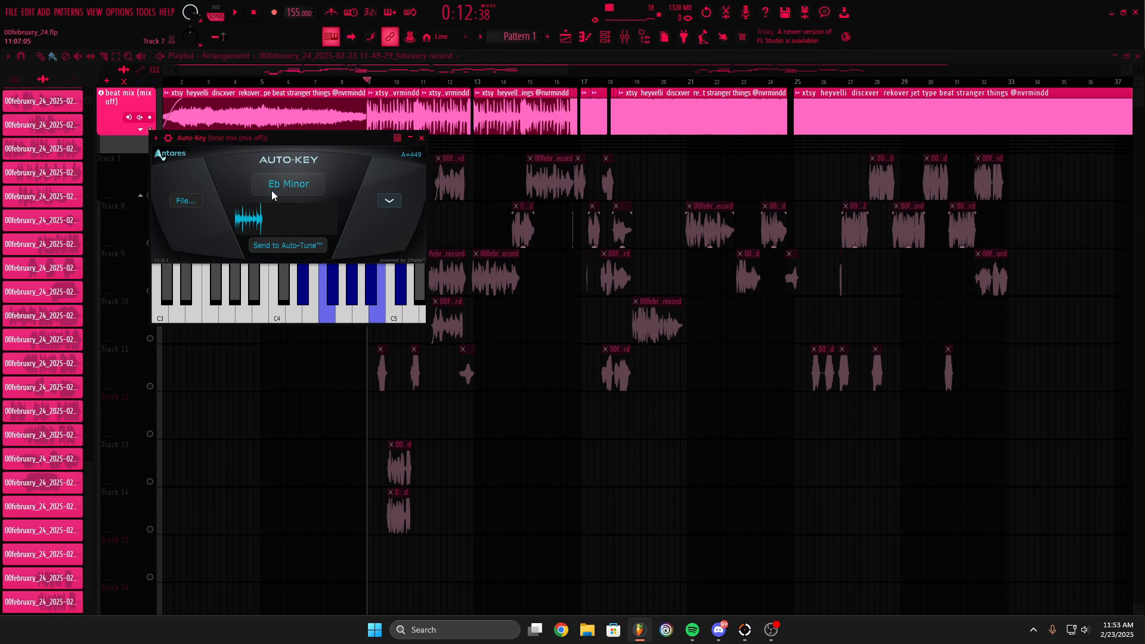
pyautogui.moveTo(291, 190)
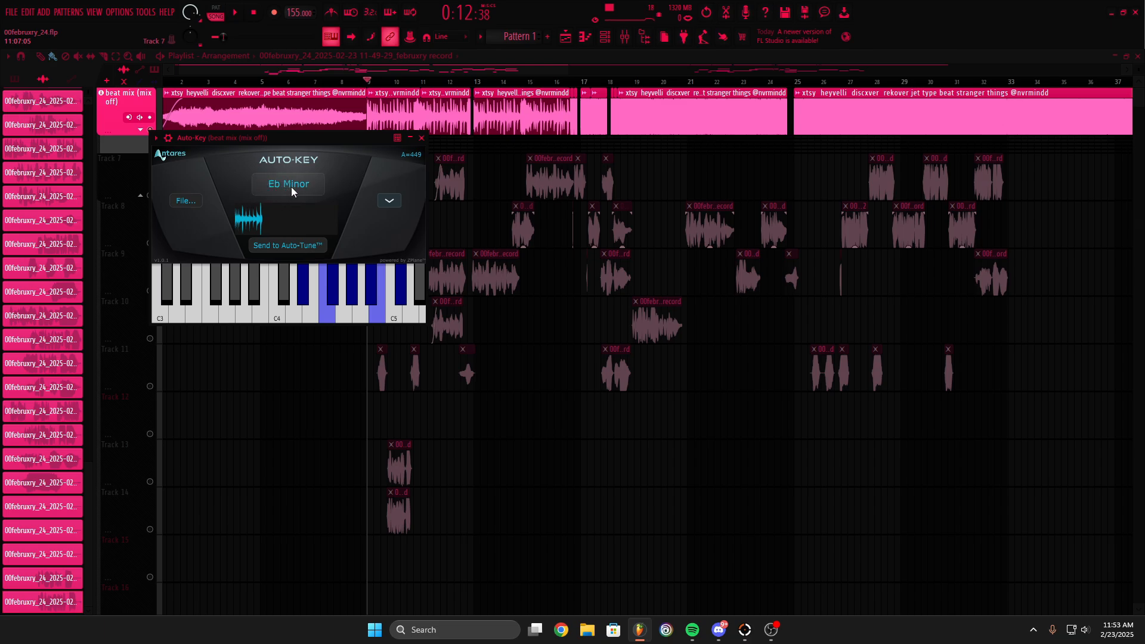
pyautogui.moveTo(265, 176)
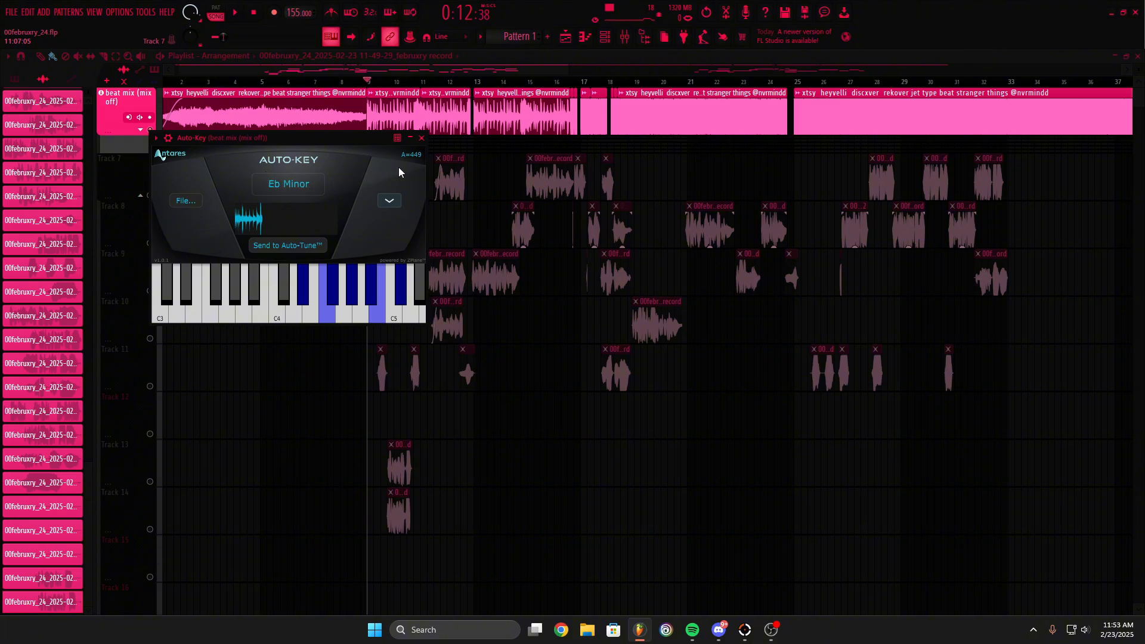
pyautogui.moveTo(393, 161)
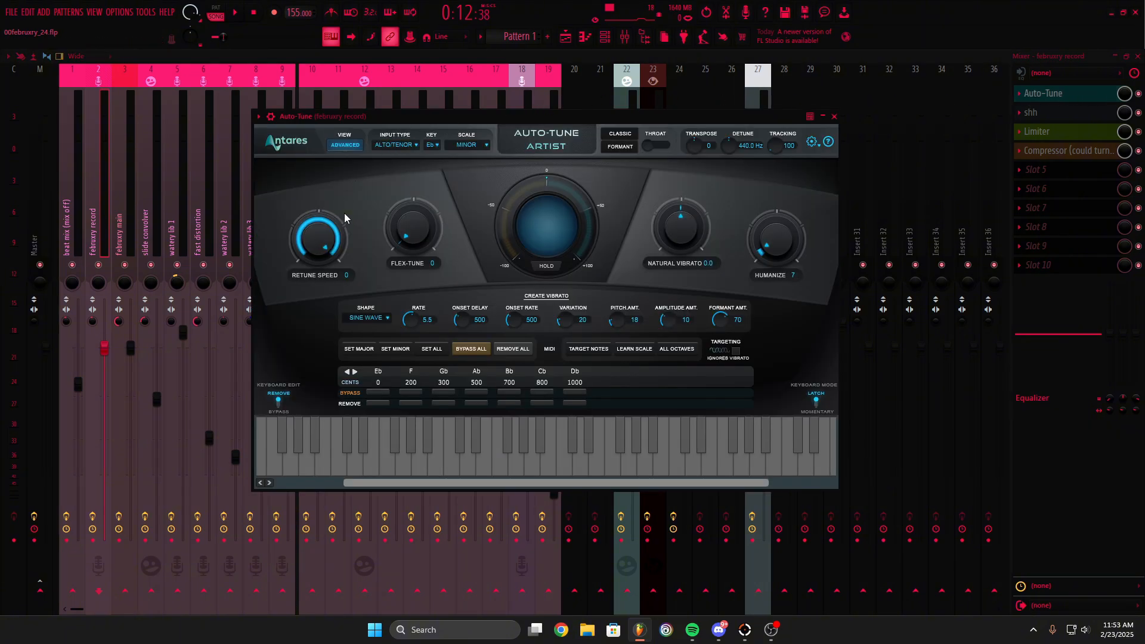
# Keep Key Eb Minor, detune Auto-Tune Artist to 449.0 Hz and switch Classic mode on.
pyautogui.click(430, 144)
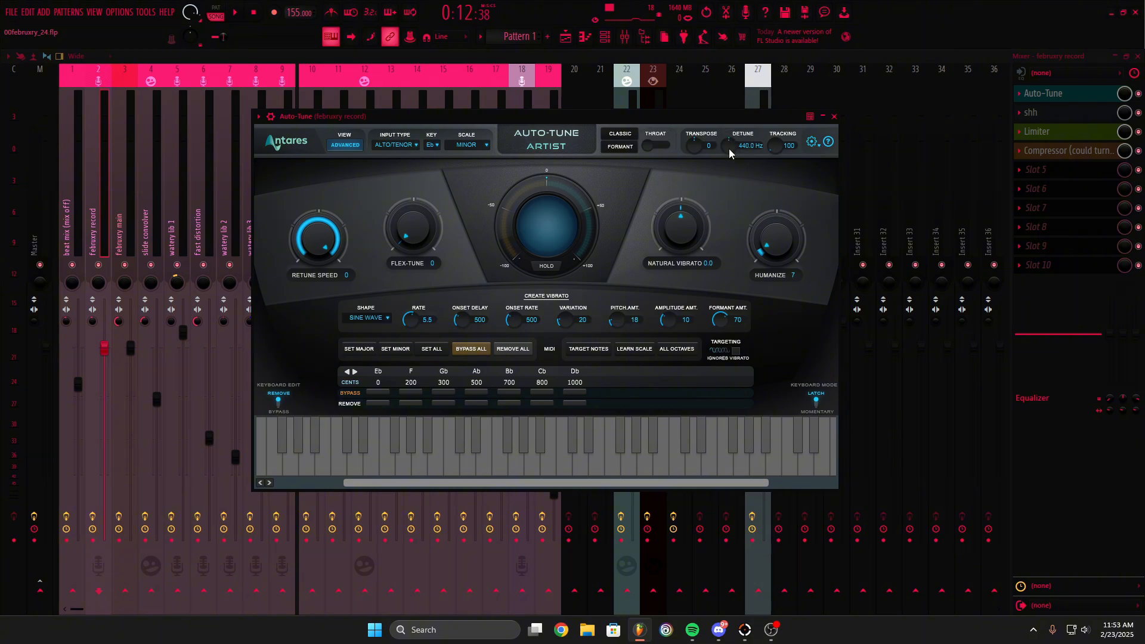
pyautogui.moveTo(743, 145); pyautogui.dragTo(743, 134)
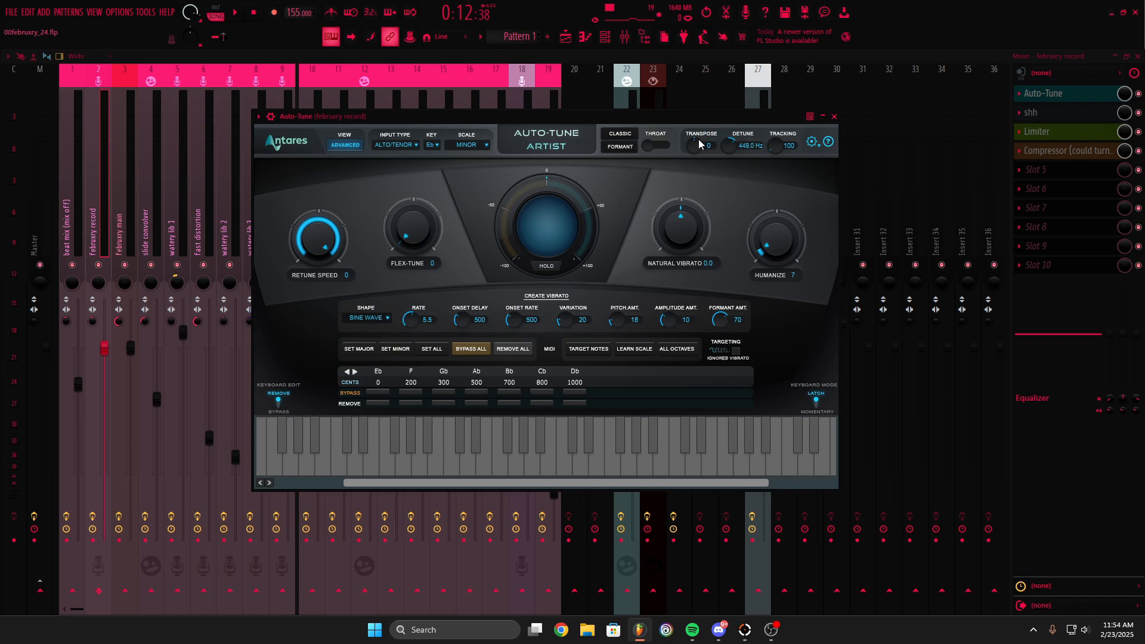
pyautogui.click(619, 134)
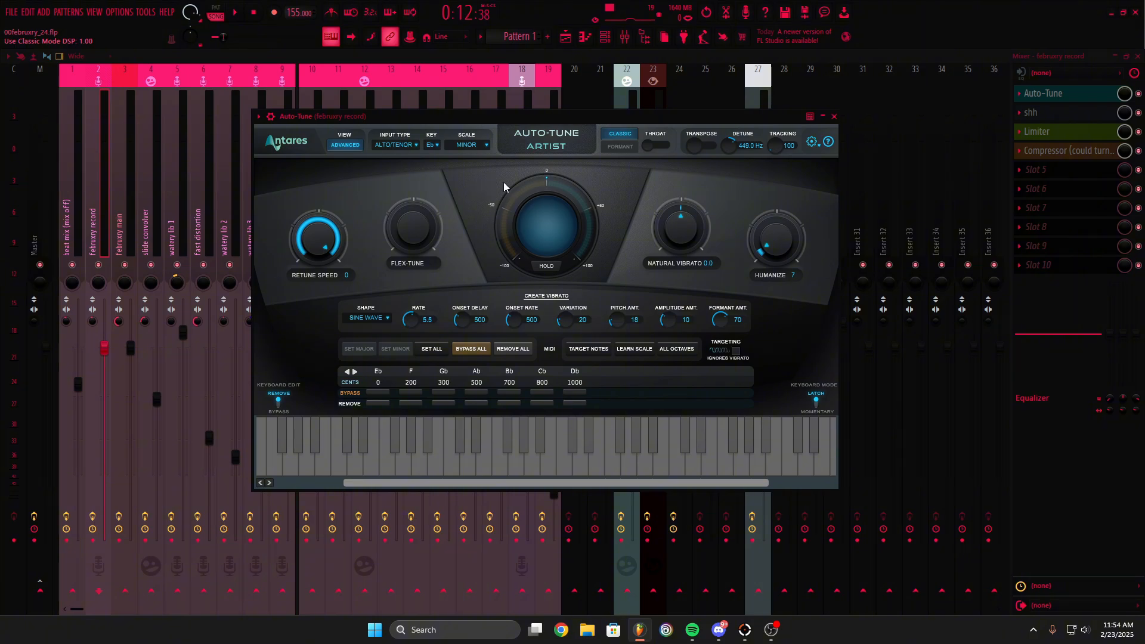
pyautogui.moveTo(604, 140)
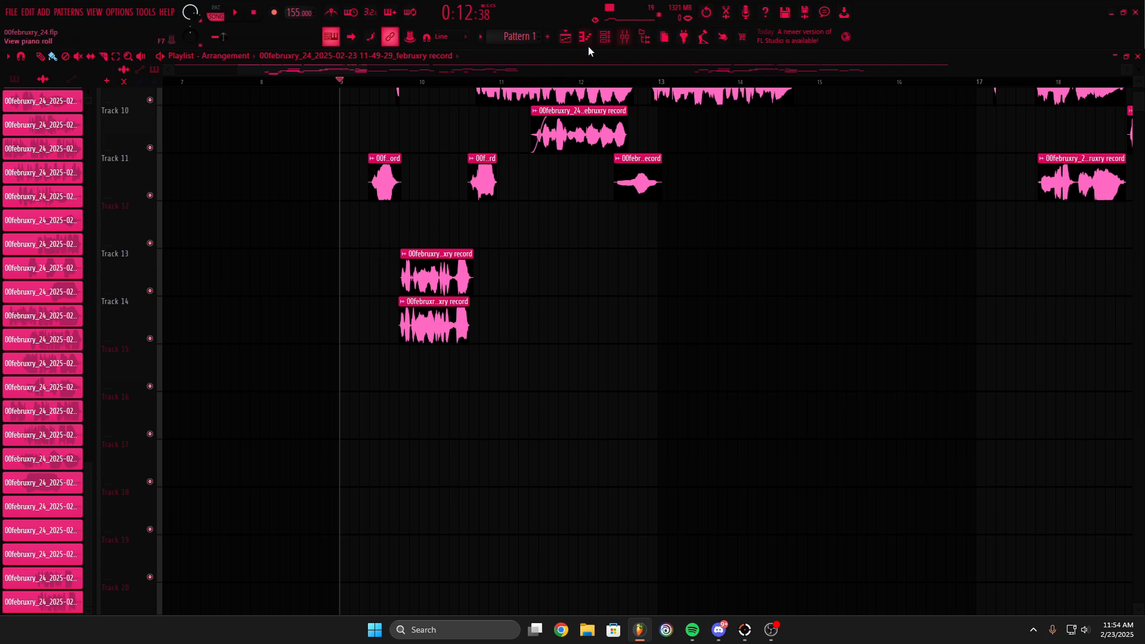
# Close the Auto-Tune plugin window before editing the Playlist clips.
pyautogui.click(437, 275)
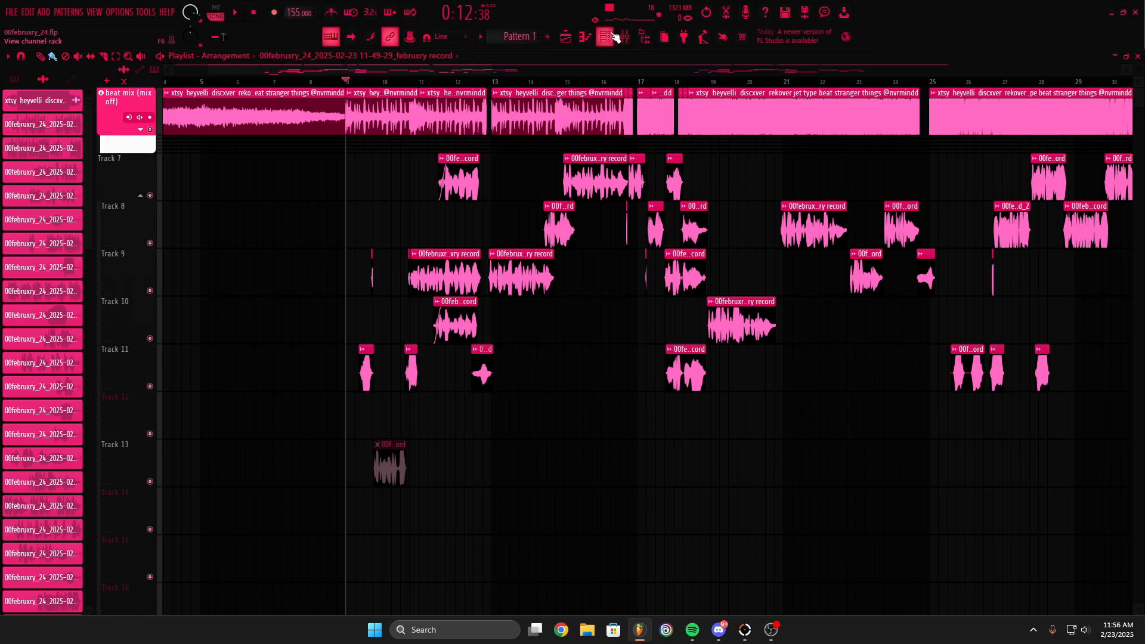
# Raise Auto-Tune's detune on the february record insert to 451.8 Hz and close it.
pyautogui.click(603, 37)
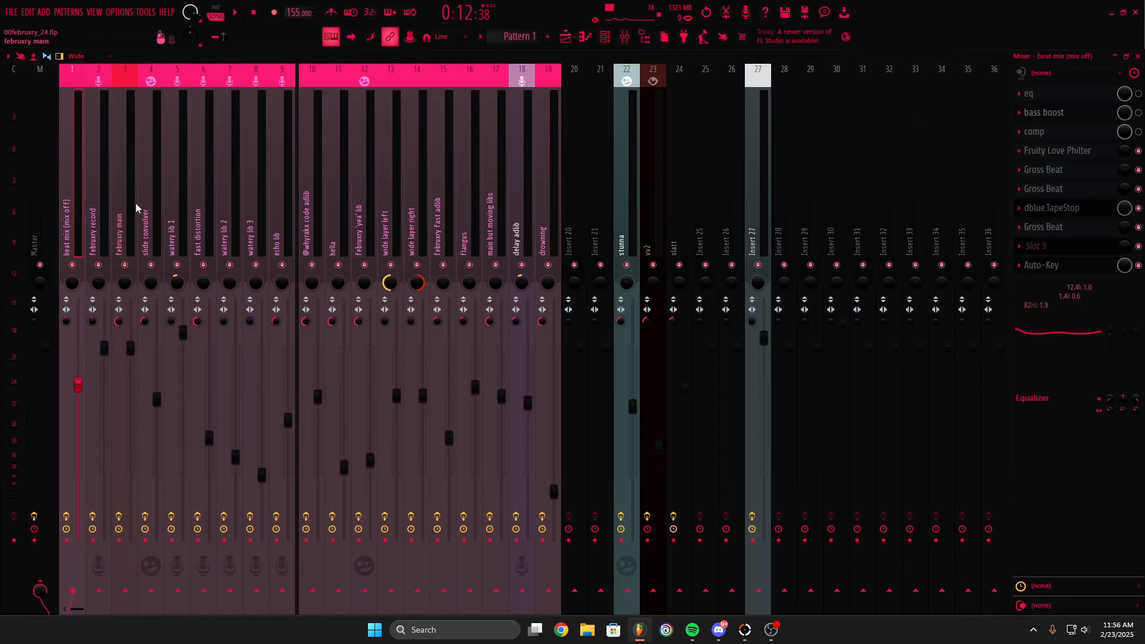
pyautogui.click(98, 219)
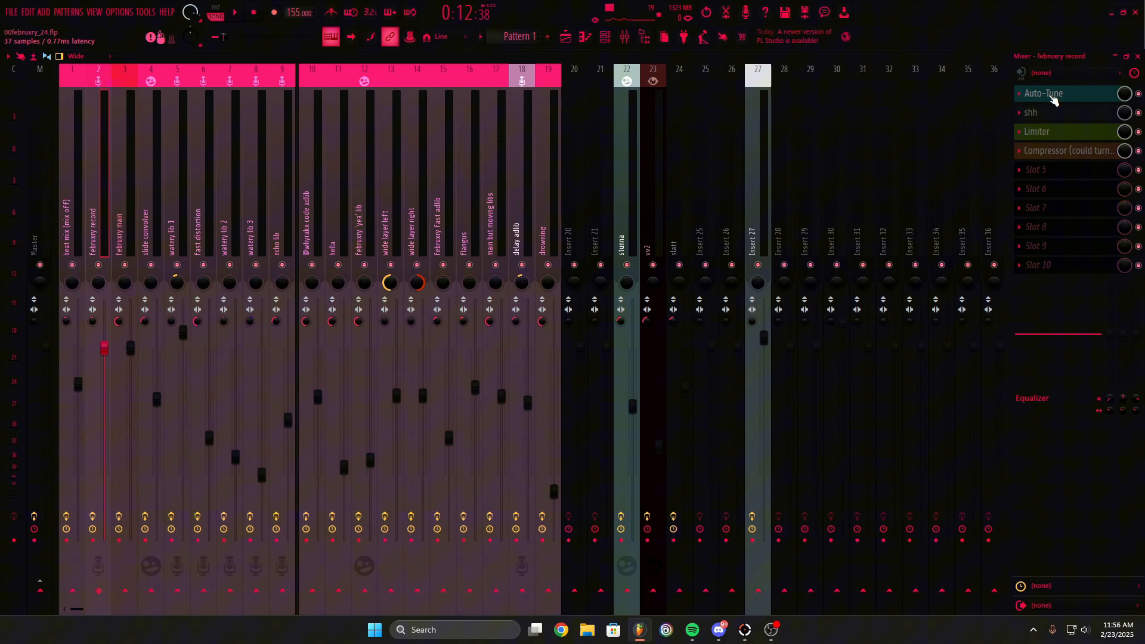
pyautogui.click(1044, 93)
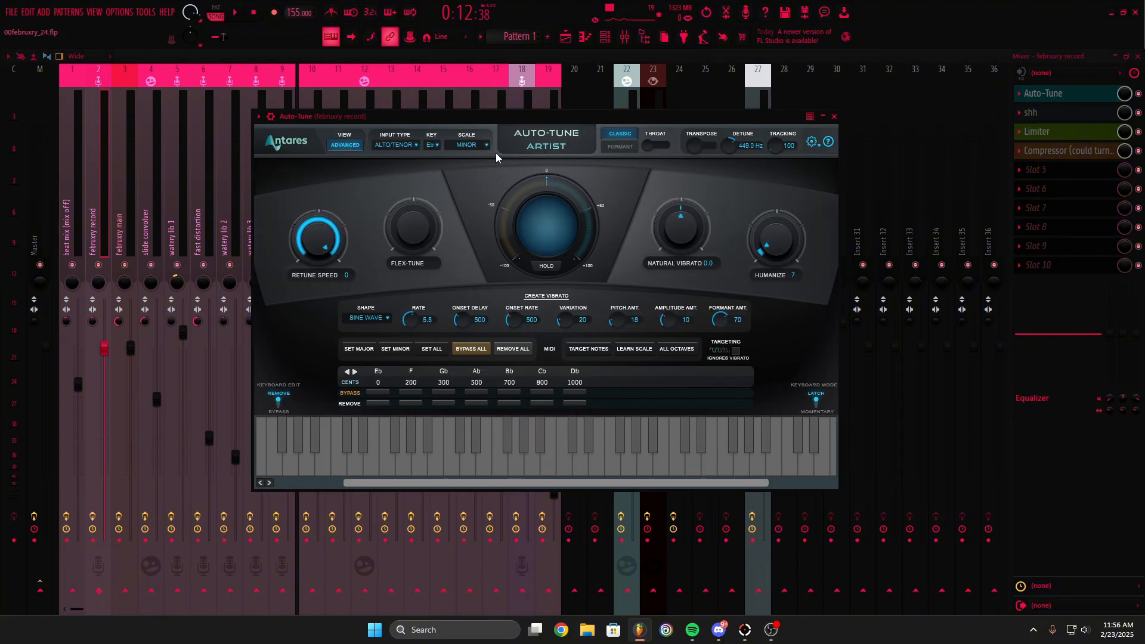
pyautogui.moveTo(552, 157)
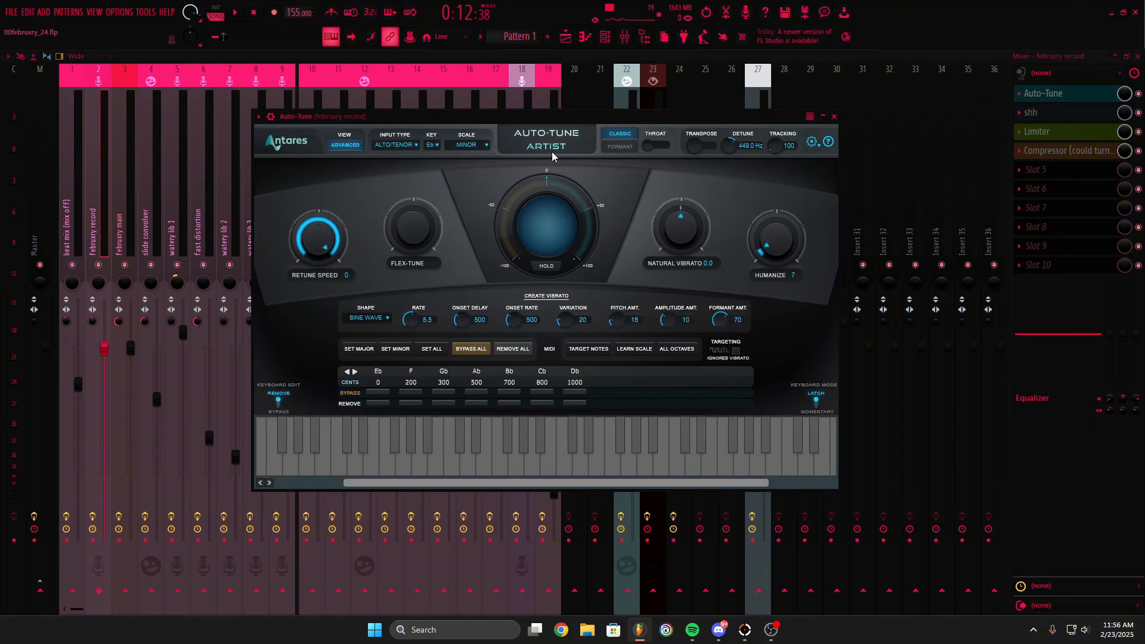
pyautogui.moveTo(743, 145); pyautogui.dragTo(743, 138)
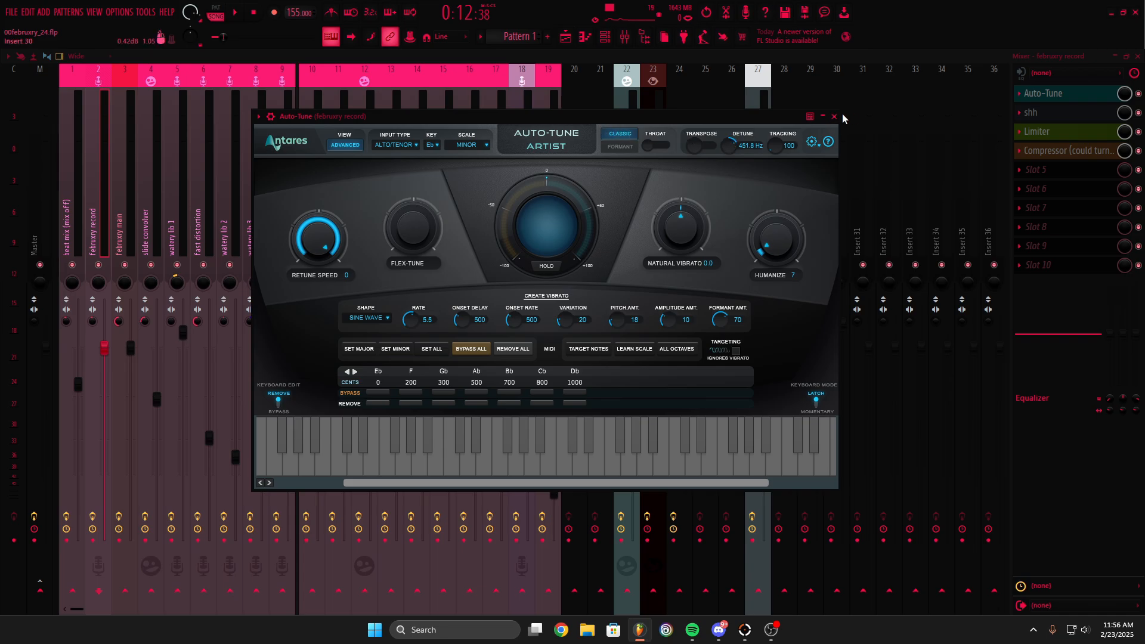
pyautogui.moveTo(833, 117)
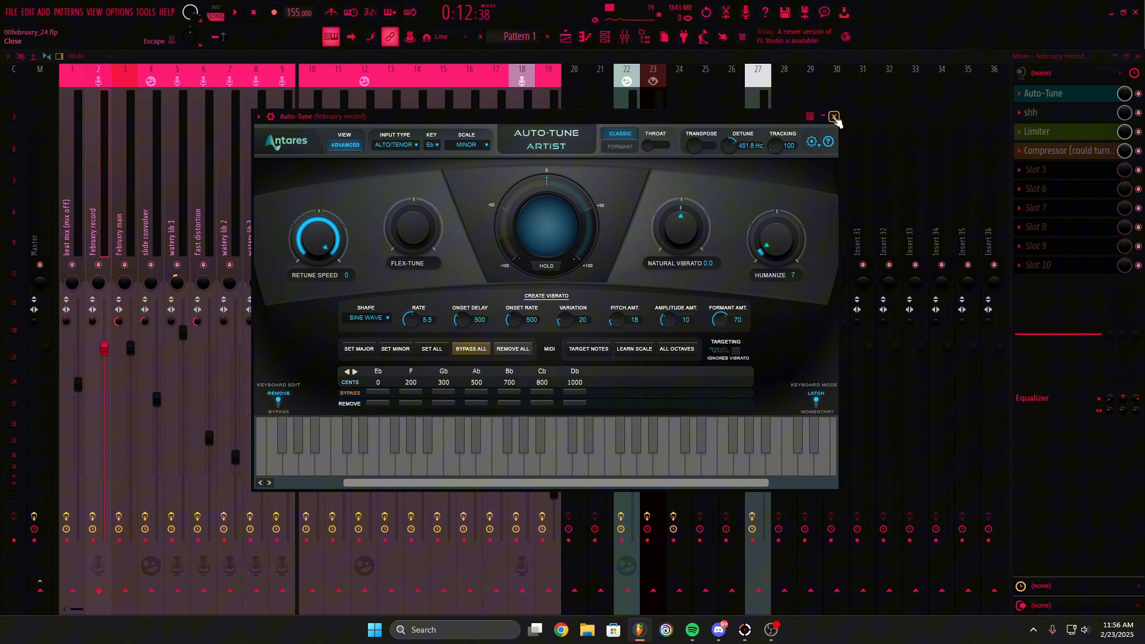
pyautogui.click(835, 117)
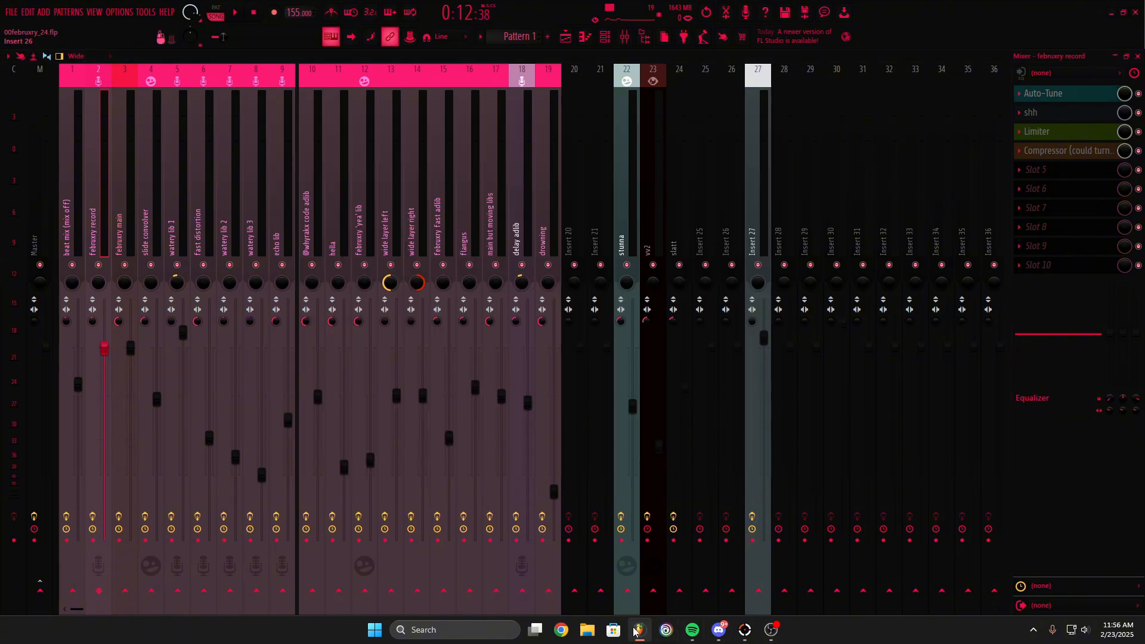